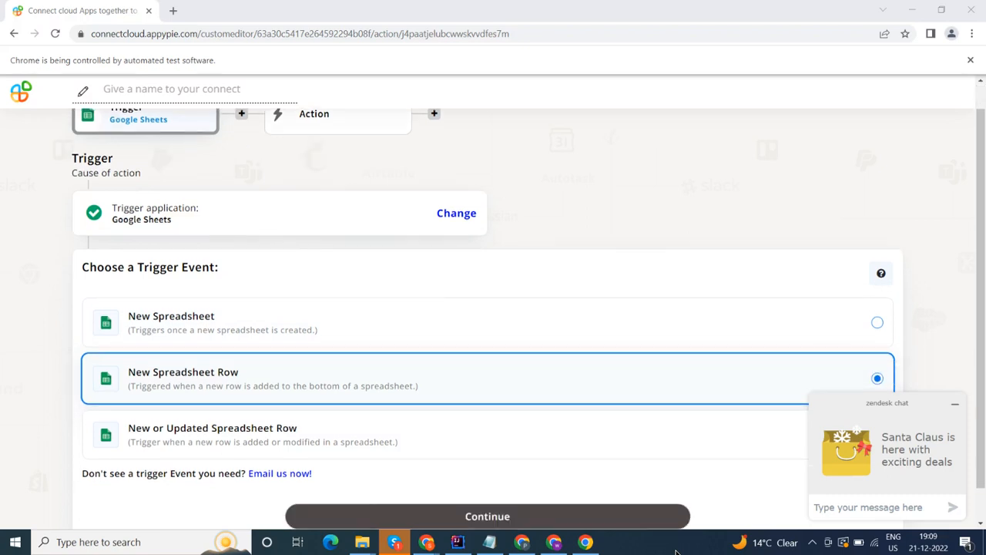
Keep New Spreadsheet Row as the trigger event with the connected Google Sheets account, then list the spreadsheets.
{"action": "left_click", "coordinate": [487, 516]}
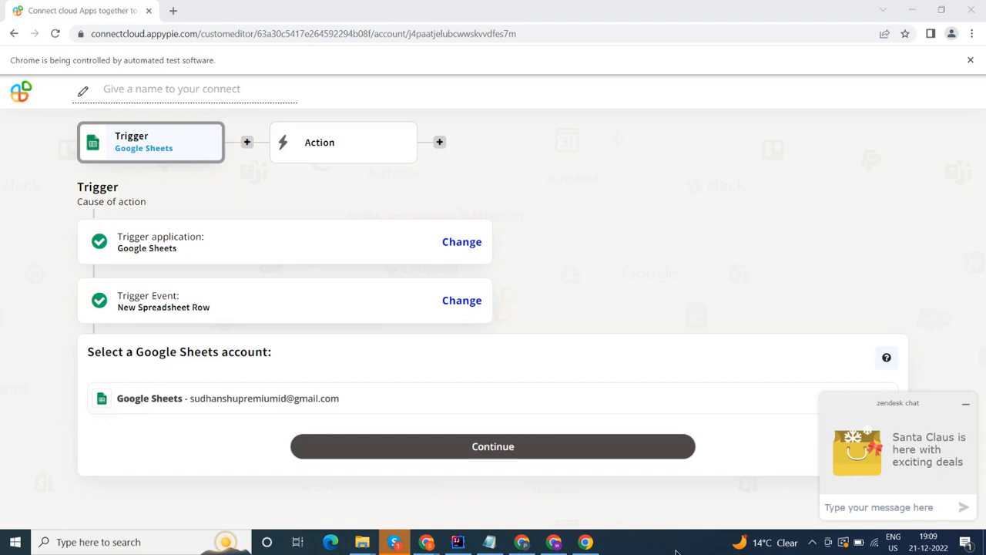
{"action": "left_click", "coordinate": [492, 446]}
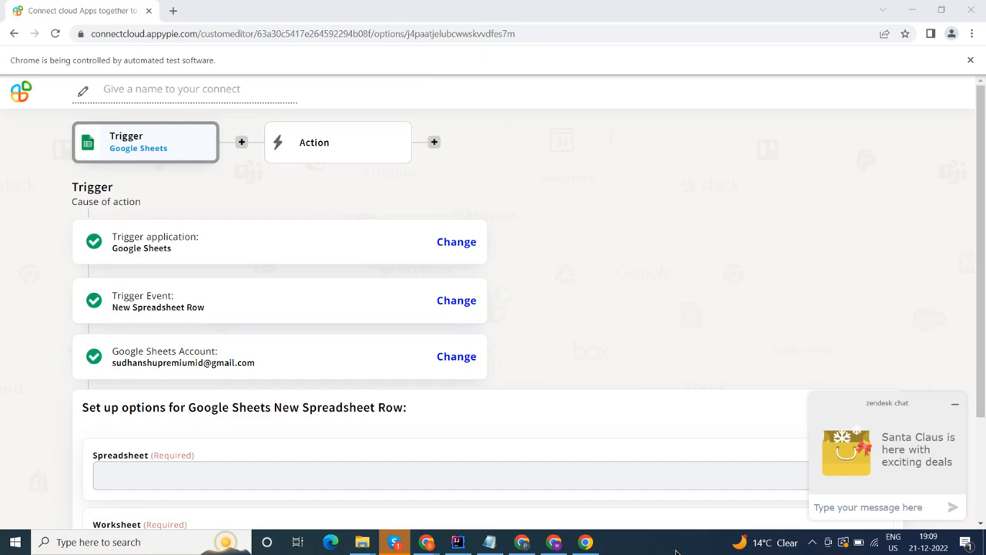
{"action": "left_click", "coordinate": [450, 476]}
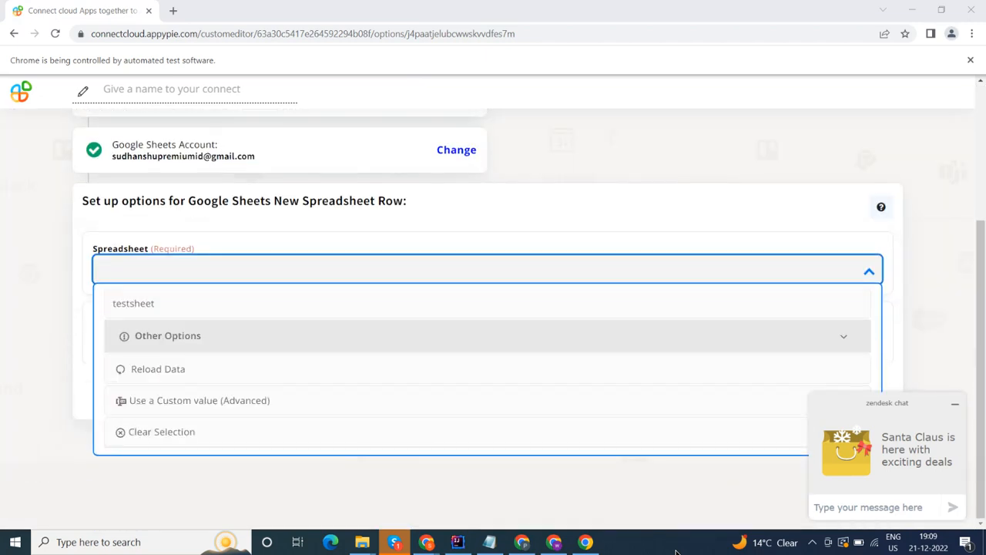
Watch worksheet Sheet2 of the testsheet spreadsheet and continue to the action step.
{"action": "left_click", "coordinate": [134, 303]}
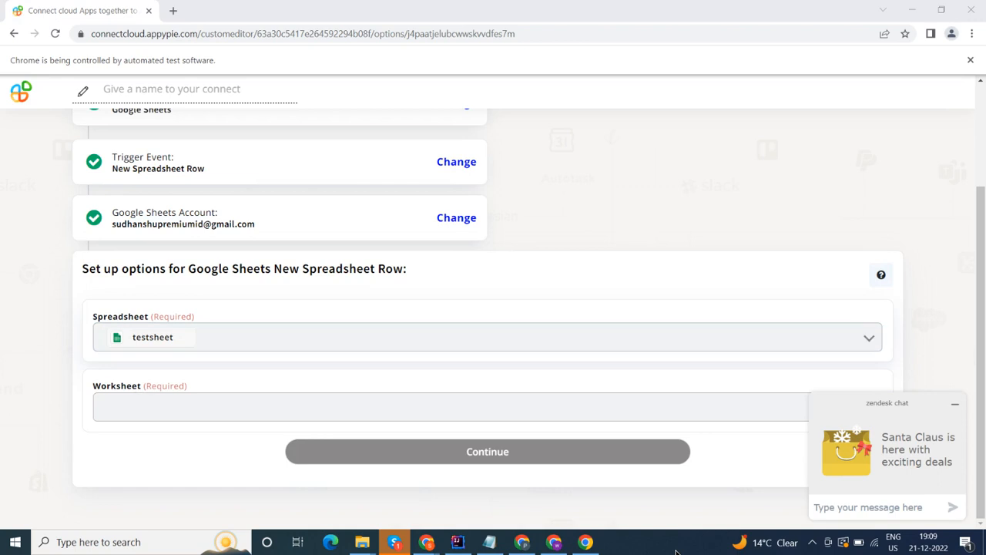
{"action": "left_click", "coordinate": [487, 407]}
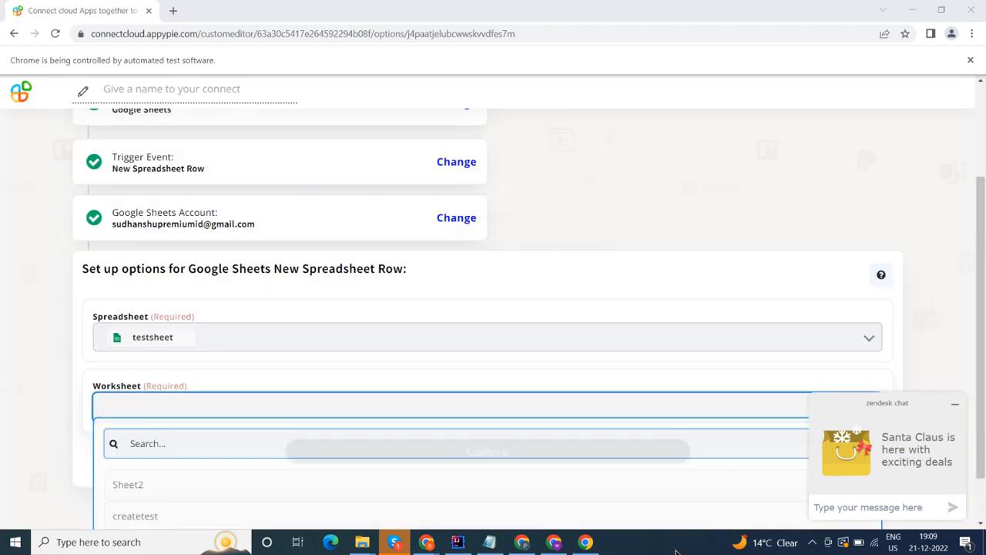
{"action": "scroll", "scroll_direction": "down", "scroll_amount": 3}
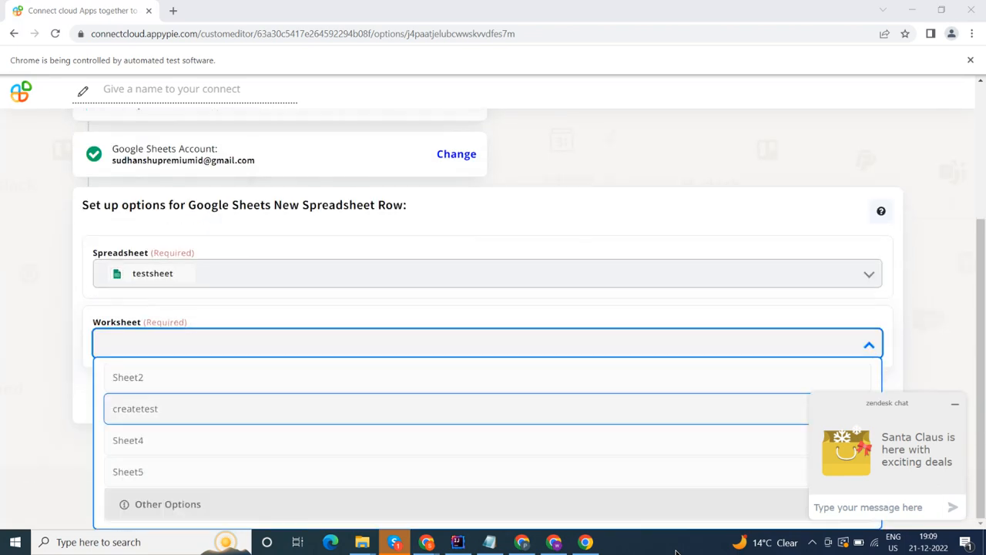
{"action": "left_click", "coordinate": [128, 377]}
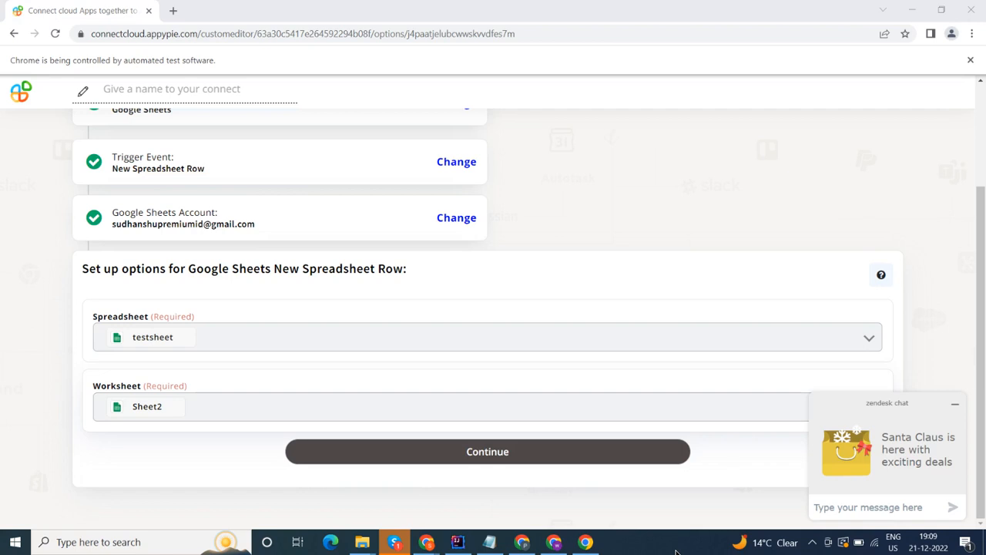
{"action": "left_click", "coordinate": [487, 451]}
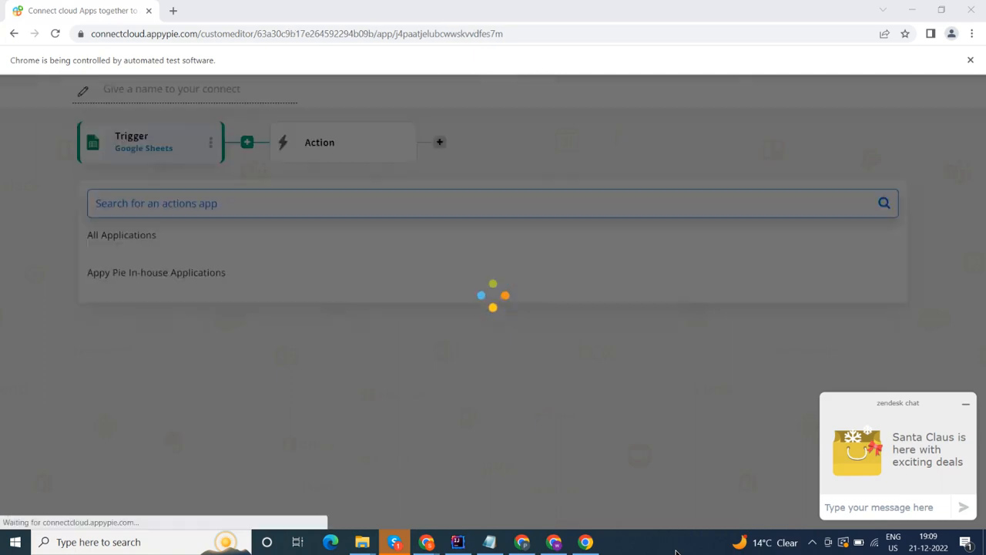
Search the action apps for 'Todoist'.
{"action": "type", "text": "Todoist"}
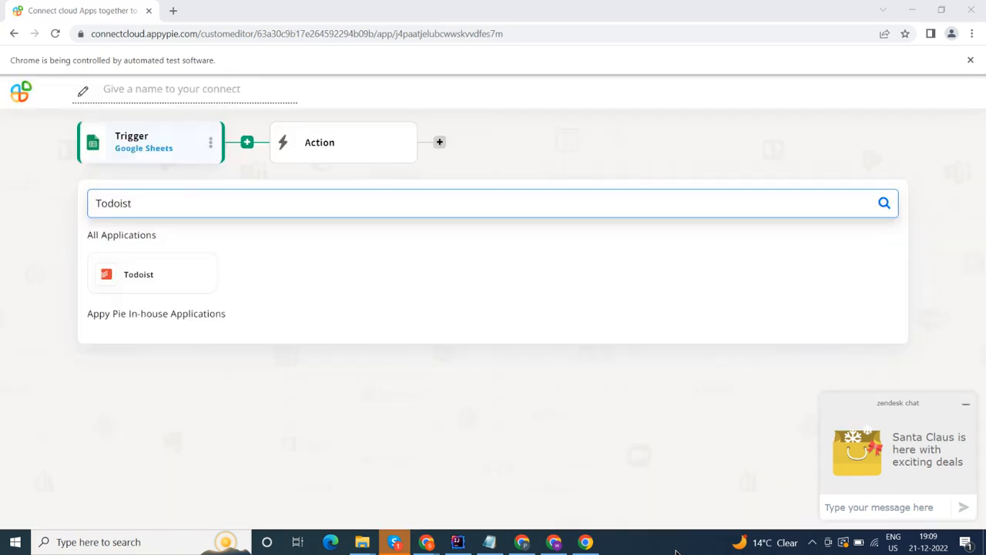